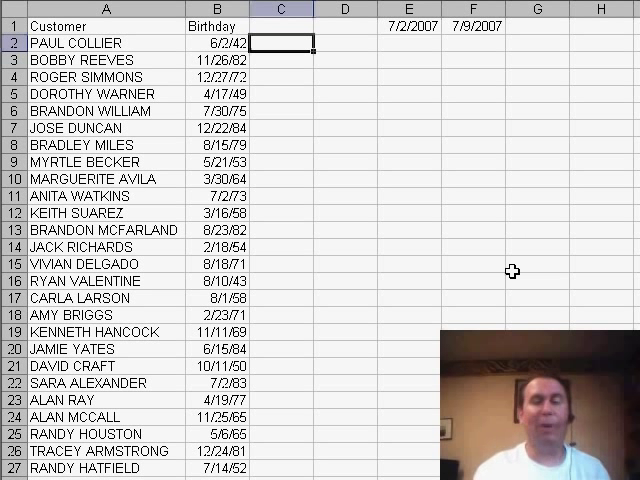
{"action": "type", "text": "=TODAY()-B"}
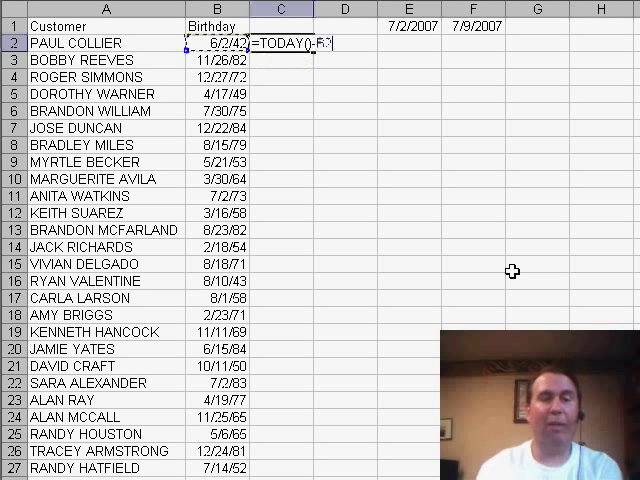
{"action": "type", "text": "2"}
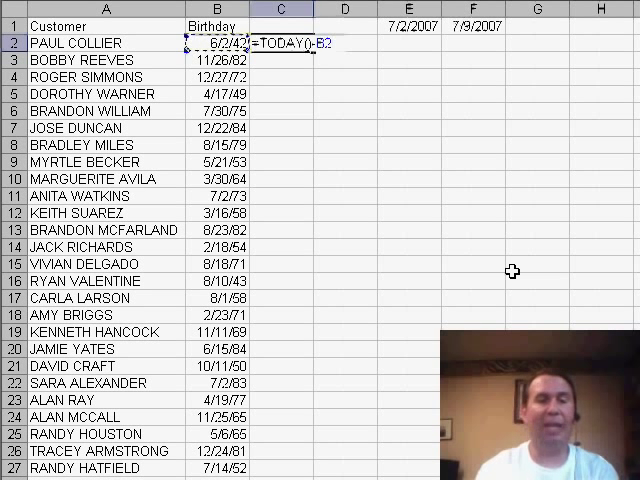
{"action": "key", "text": "Return"}
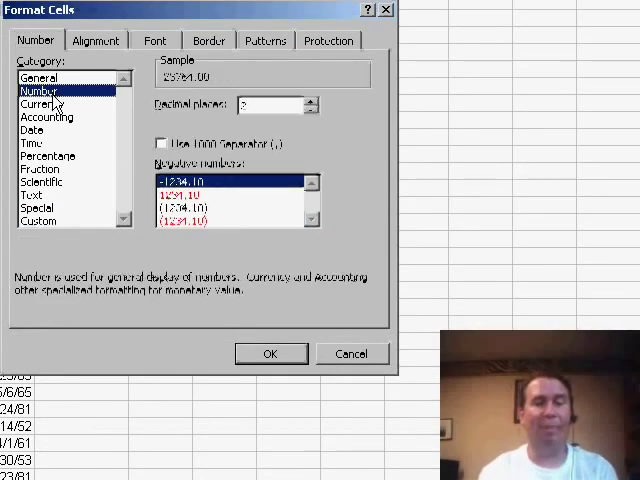
Step: Format the day count as a number with 0 decimal places, showing 23764
{"action": "left_click", "coordinate": [311, 110]}
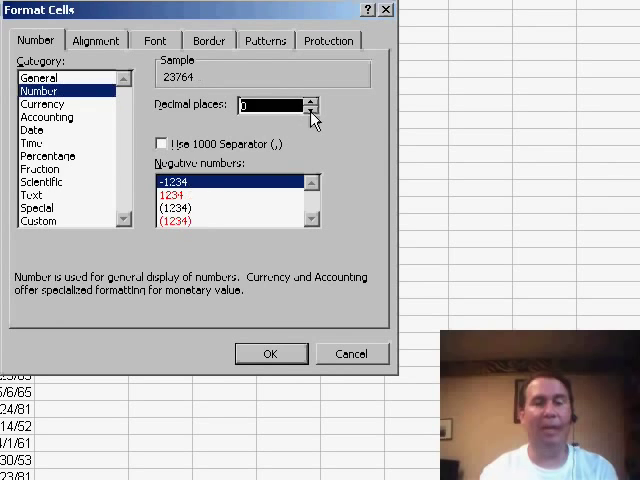
{"action": "left_click", "coordinate": [270, 353]}
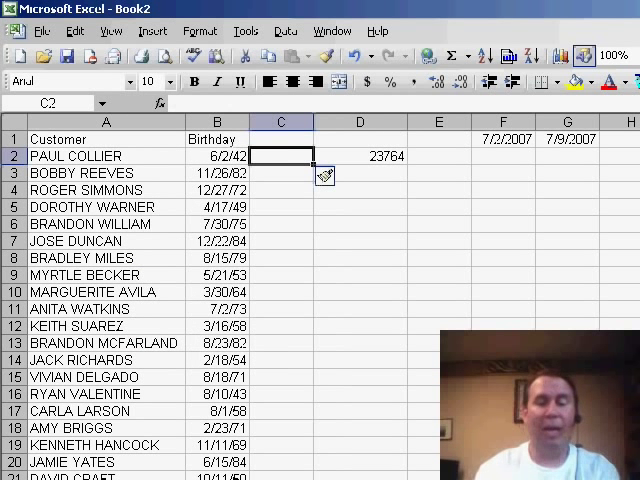
Step: Head column C 'Birthday 2007' and enter =DATE(2007,MONTH(B2),DAY(B2)) in C2
{"action": "type", "text": "Birthday 2007"}
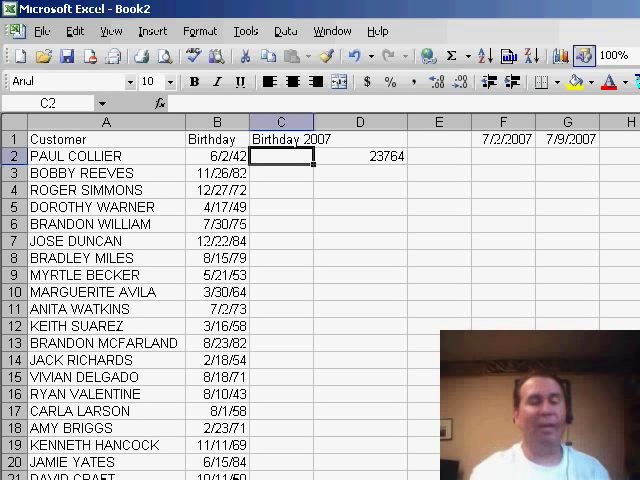
{"action": "type", "text": "="}
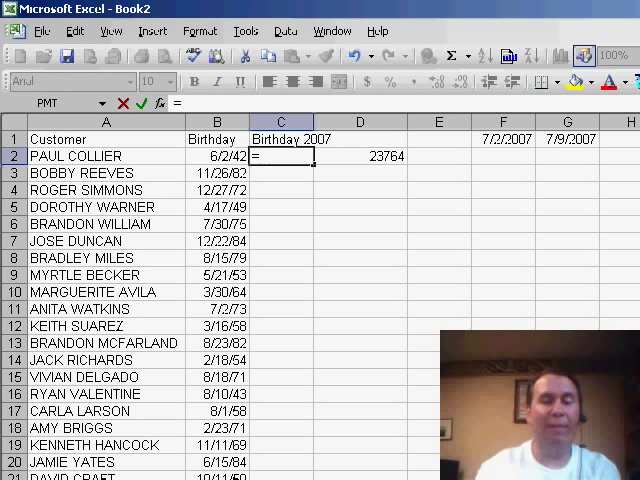
{"action": "type", "text": "=DATE(20"}
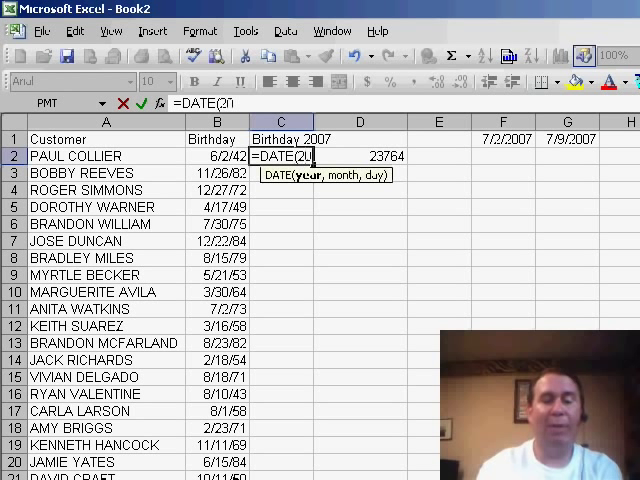
{"action": "type", "text": "07,"}
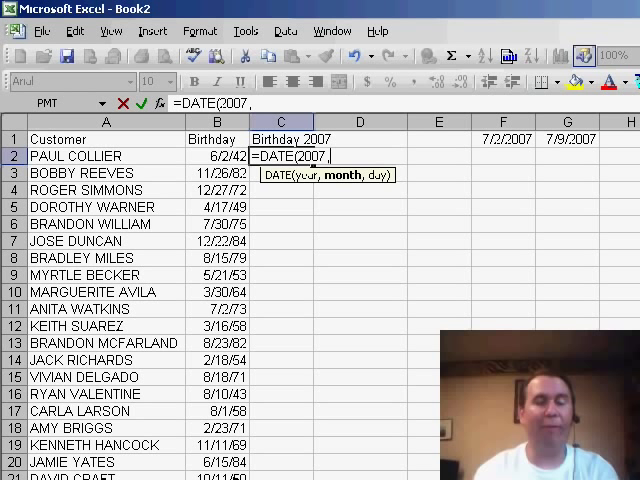
{"action": "type", "text": "MONTH(B2"}
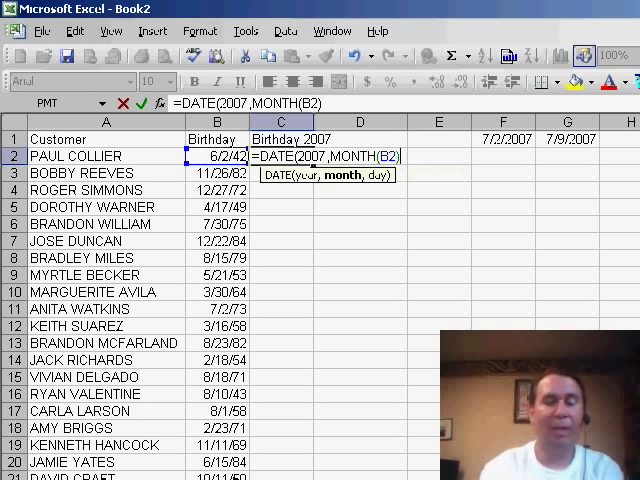
{"action": "type", "text": ","}
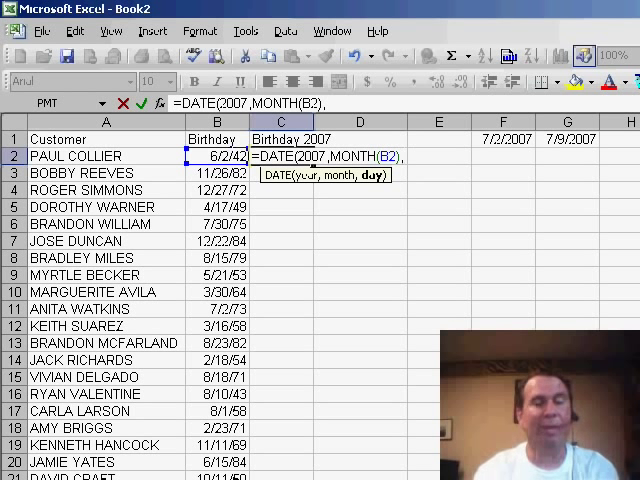
{"action": "type", "text": ",DAY(B2"}
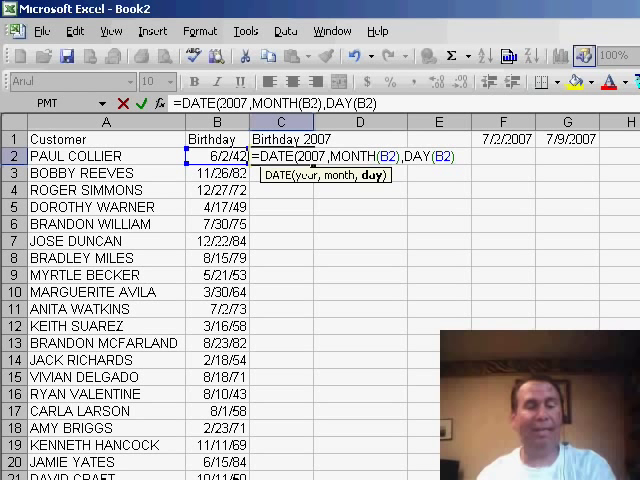
{"action": "key", "text": "Return"}
{"action": "type", "text": "=TODAY()-B2"}
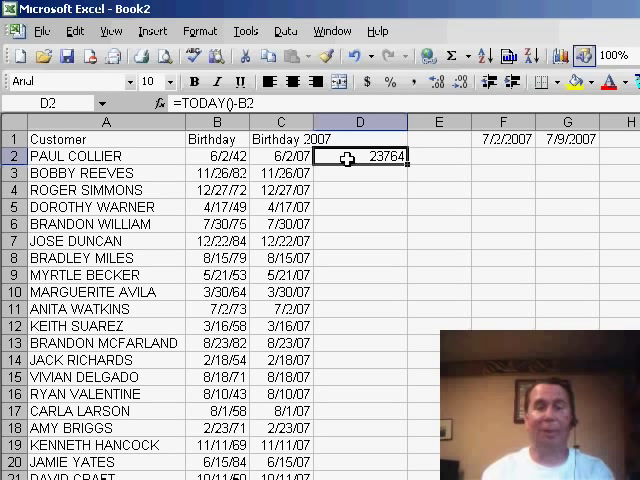
{"action": "type", "text": "=C2-"}
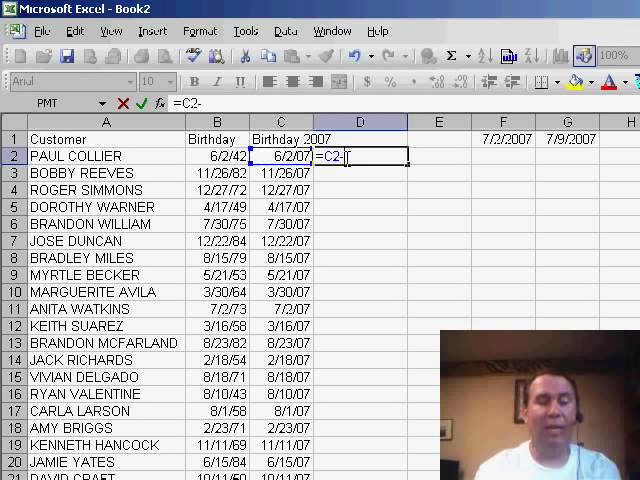
{"action": "type", "text": "TODAY()"}
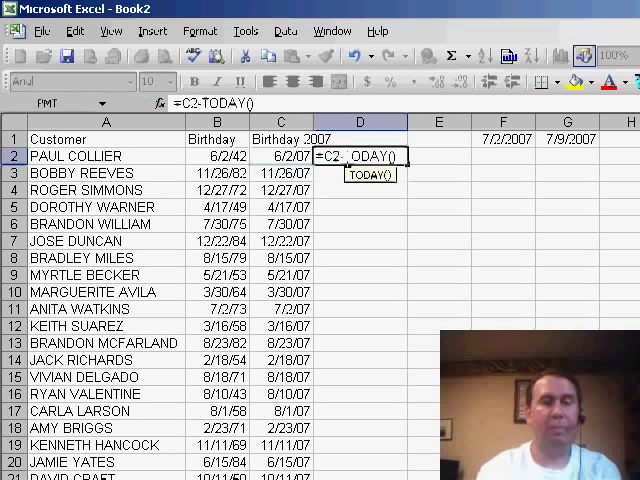
{"action": "key", "text": "Return"}
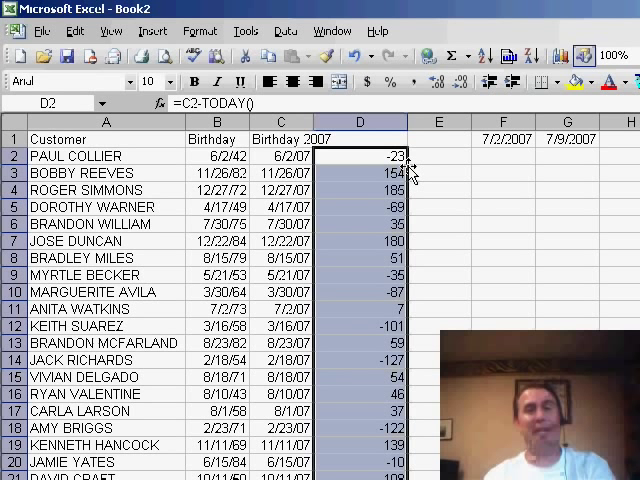
{"action": "mouse_move", "coordinate": [358, 188]}
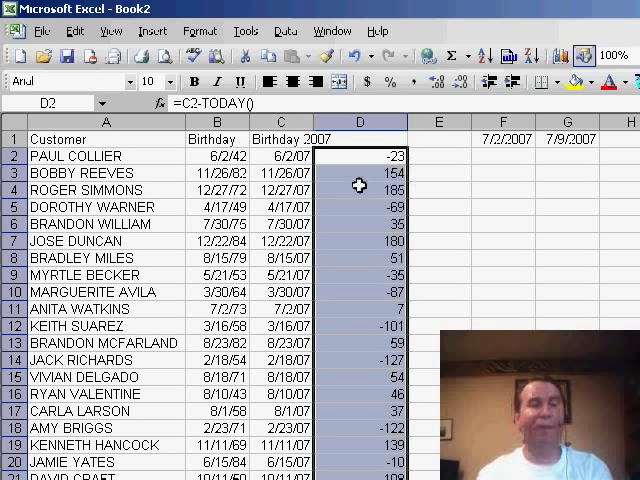
{"action": "left_click", "coordinate": [359, 172]}
{"action": "type", "text": "Days Away"}
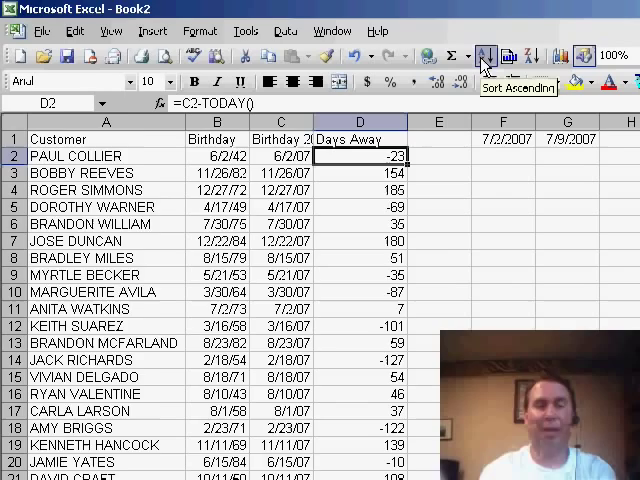
{"action": "left_click", "coordinate": [483, 55]}
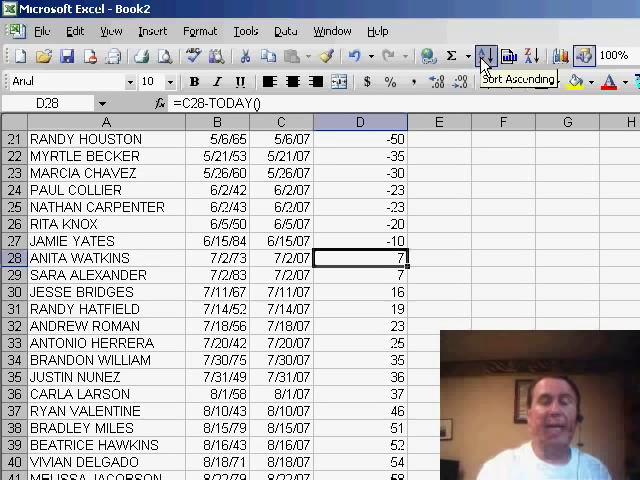
{"action": "left_click", "coordinate": [485, 55]}
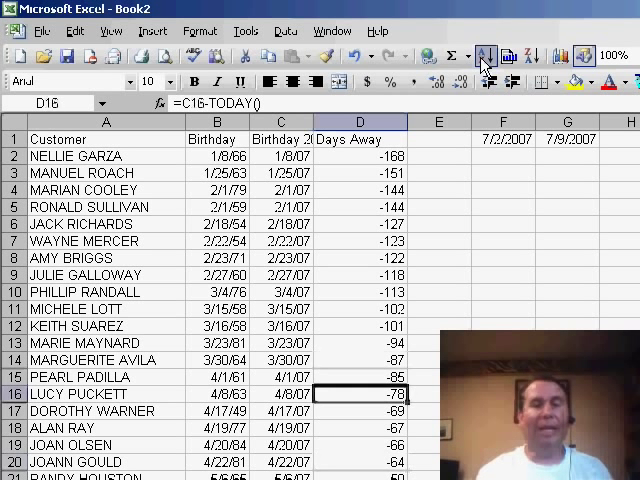
{"action": "left_click", "coordinate": [285, 156]}
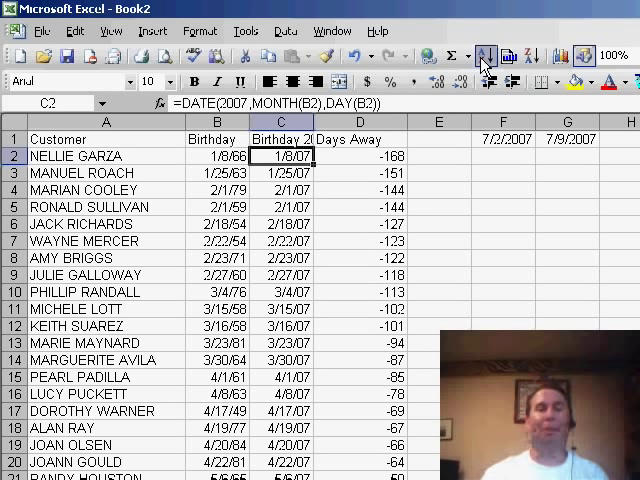